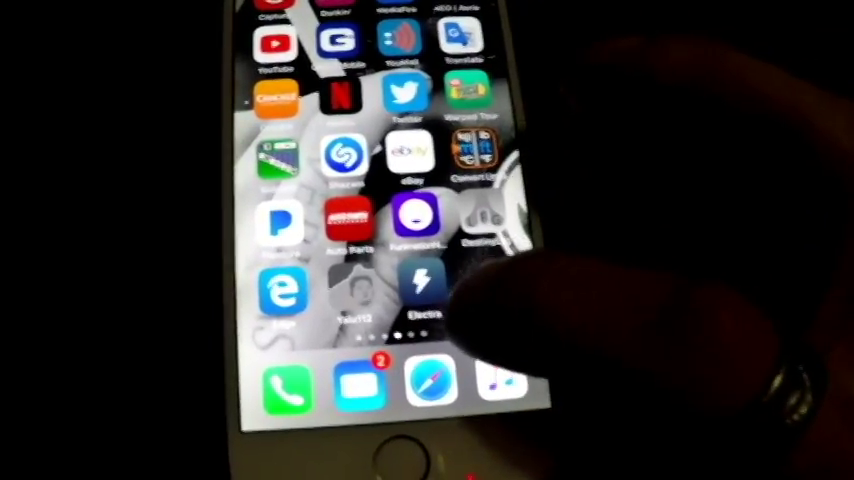
# - Launch Electra from the Home Screen to reach its iOS 11.0–11.1.2 Version Error screen
pyautogui.click(424, 288)
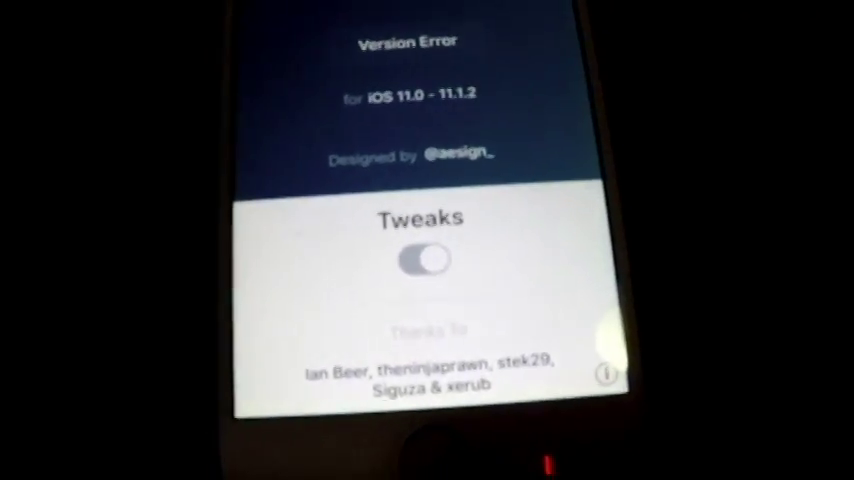